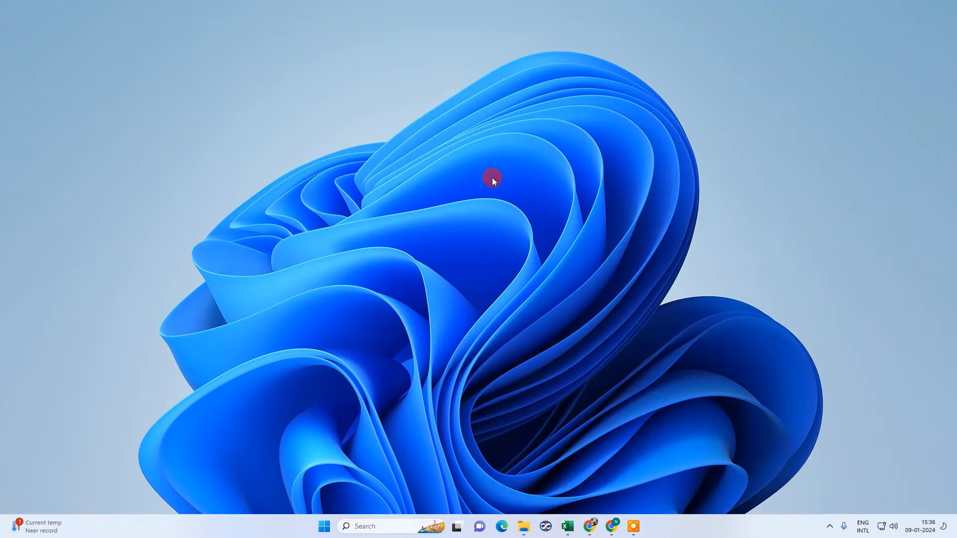
{"action": "mouse_move", "coordinate": [519, 143]}
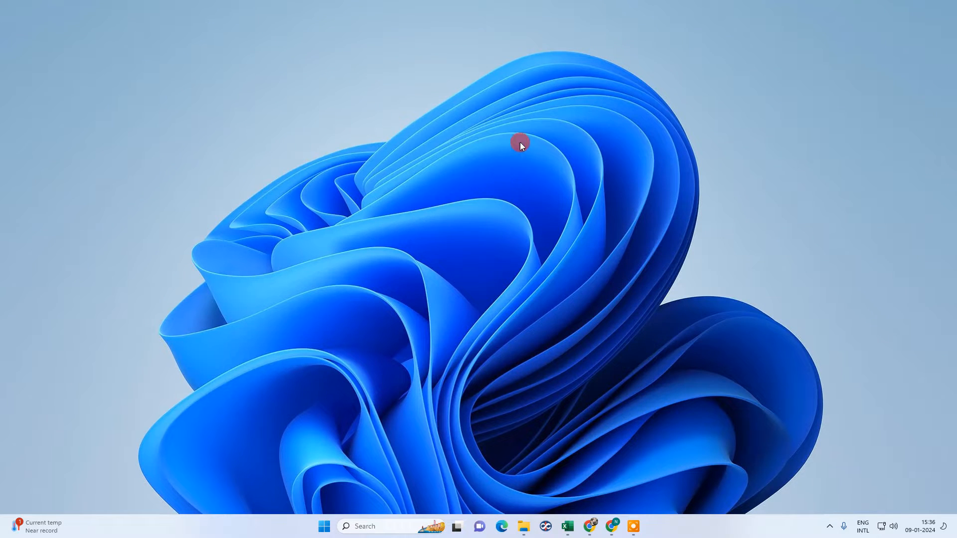
{"action": "mouse_move", "coordinate": [664, 188]}
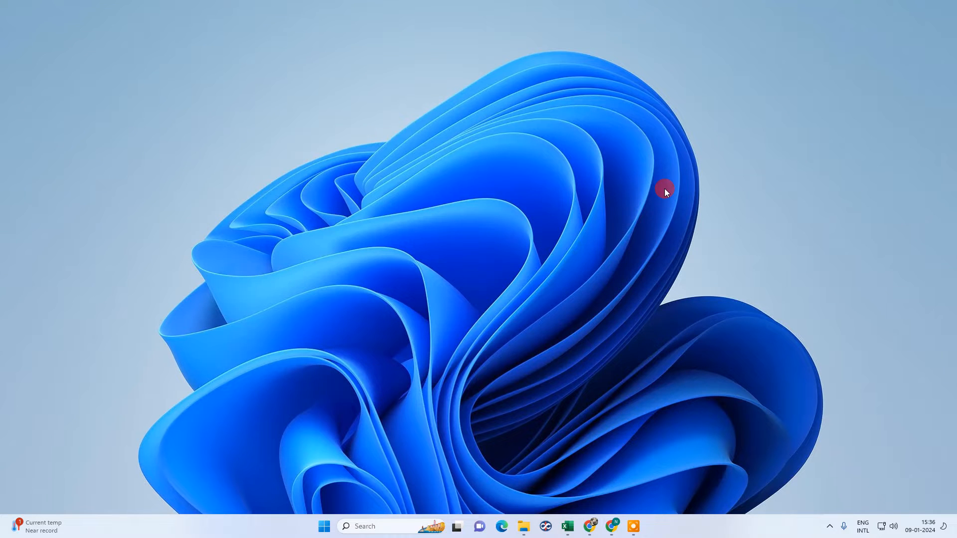
Reload the document a couple of times to try getting the inserted image to display
{"action": "right_click", "coordinate": [664, 190]}
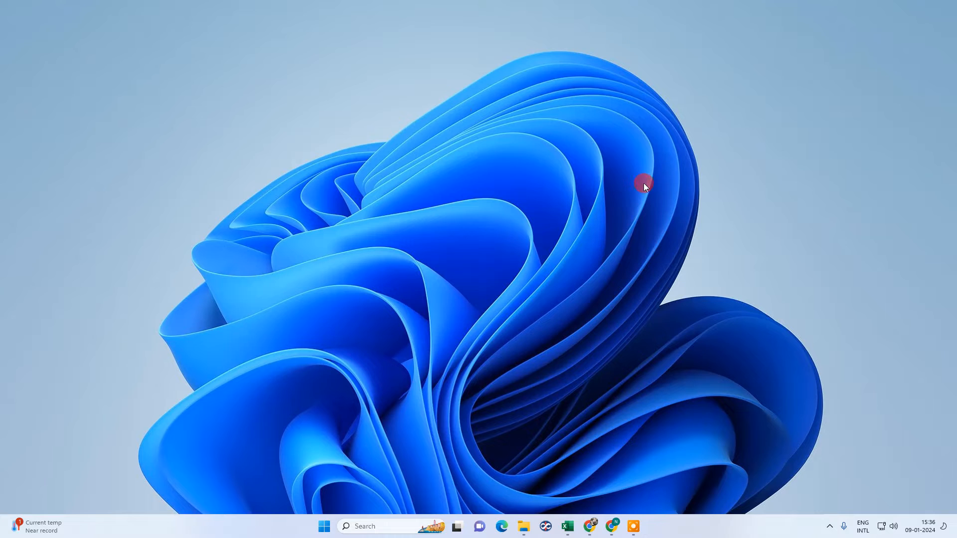
{"action": "mouse_move", "coordinate": [6, 34]}
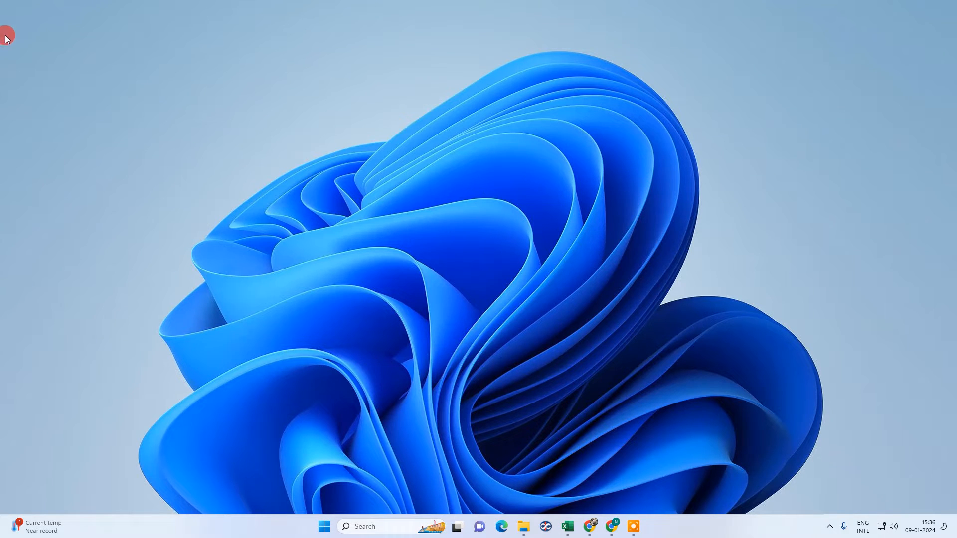
{"action": "mouse_move", "coordinate": [73, 10]}
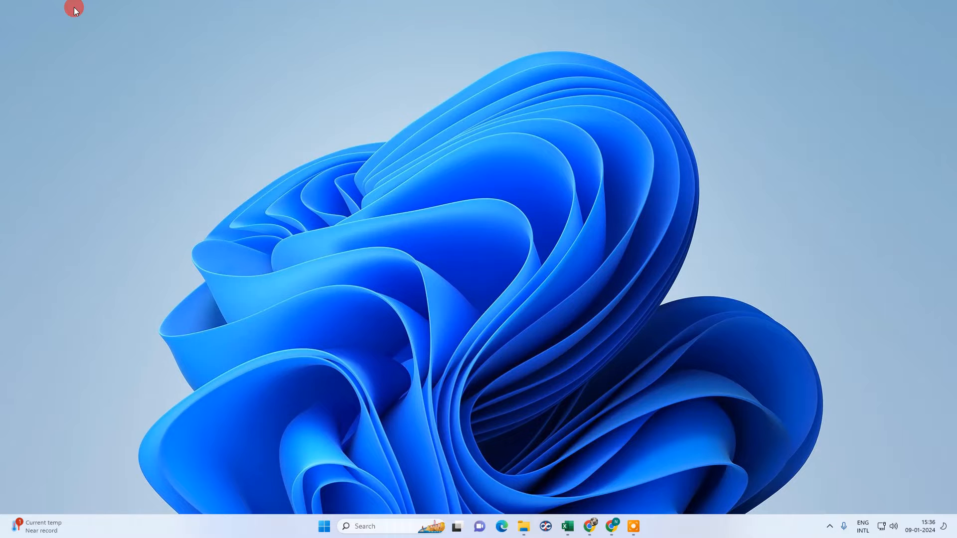
{"action": "mouse_move", "coordinate": [305, 9]}
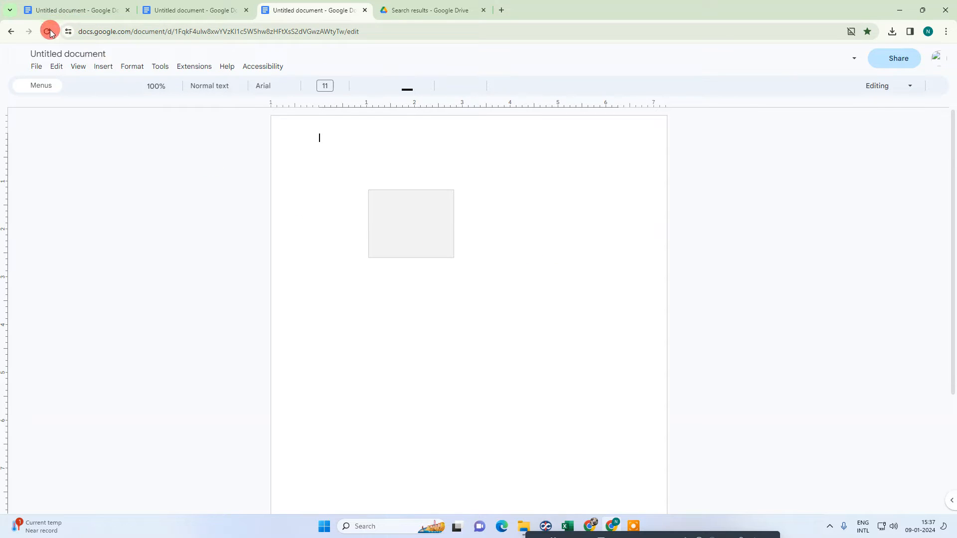
{"action": "left_click", "coordinate": [410, 223]}
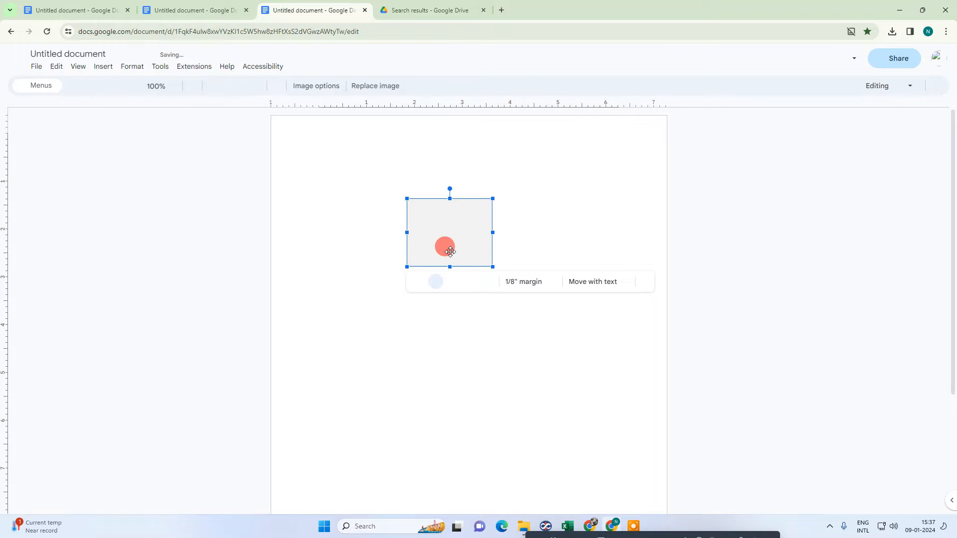
{"action": "mouse_move", "coordinate": [382, 213]}
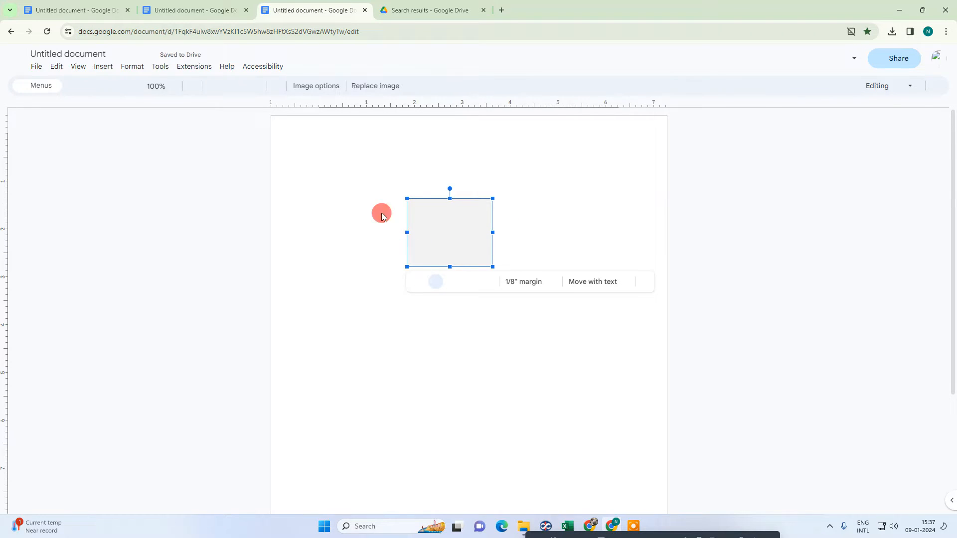
{"action": "left_click", "coordinate": [319, 138]}
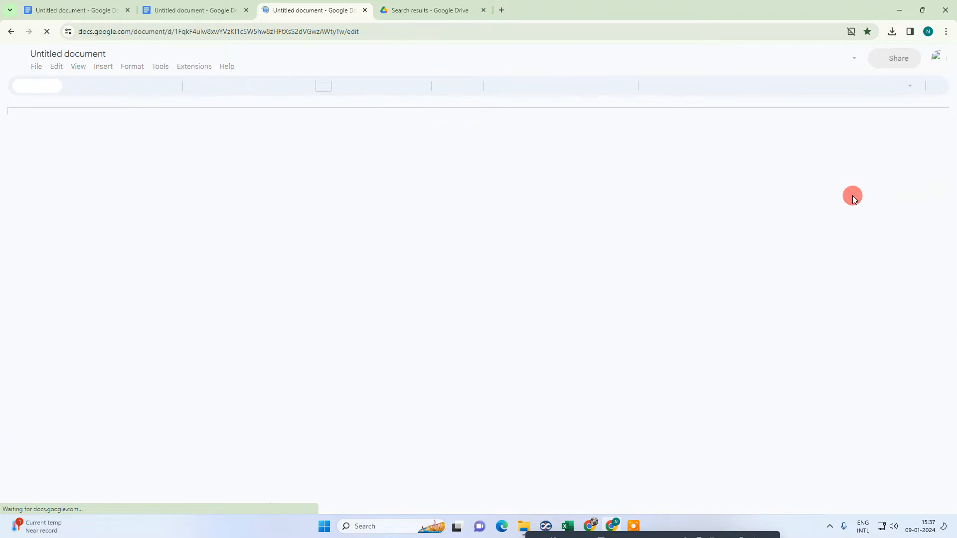
{"action": "left_click", "coordinate": [47, 31]}
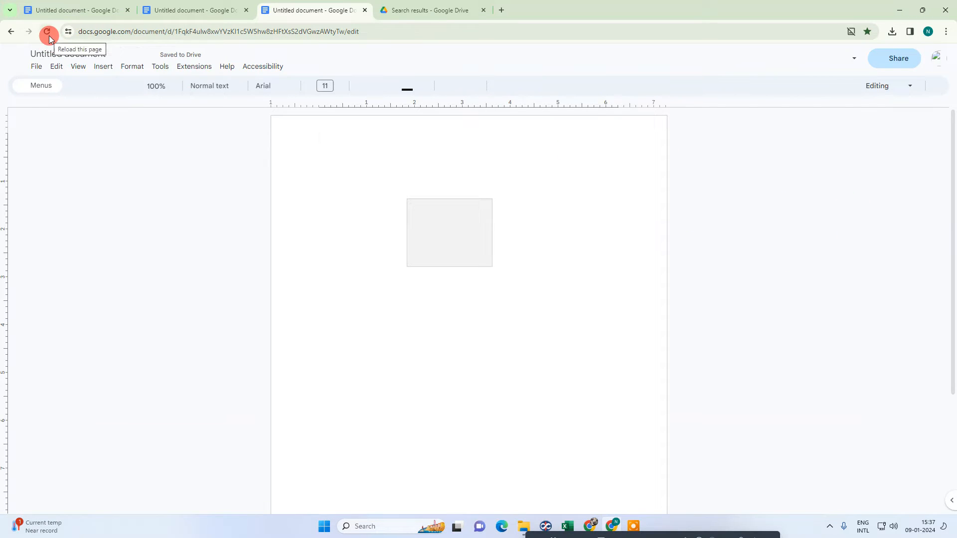
{"action": "left_click", "coordinate": [448, 232]}
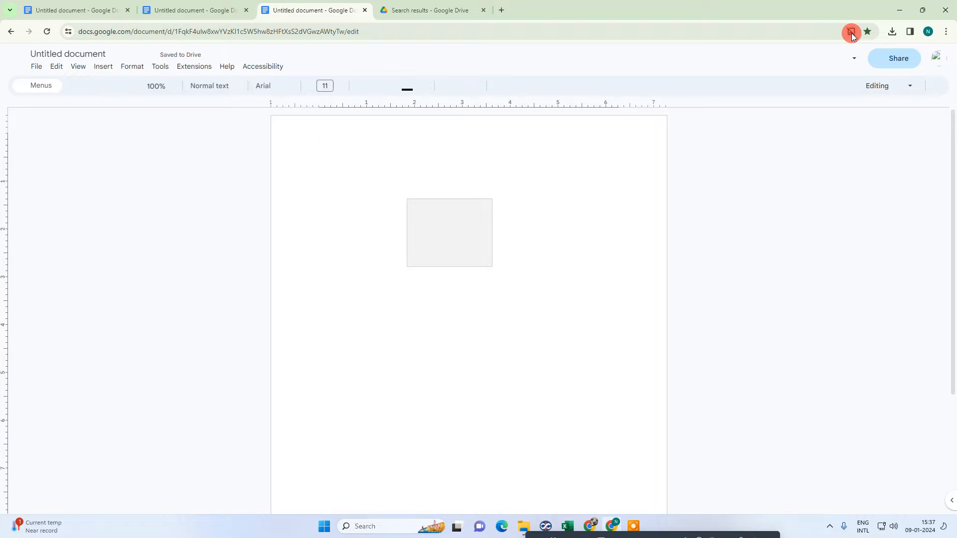
{"action": "left_click", "coordinate": [850, 32]}
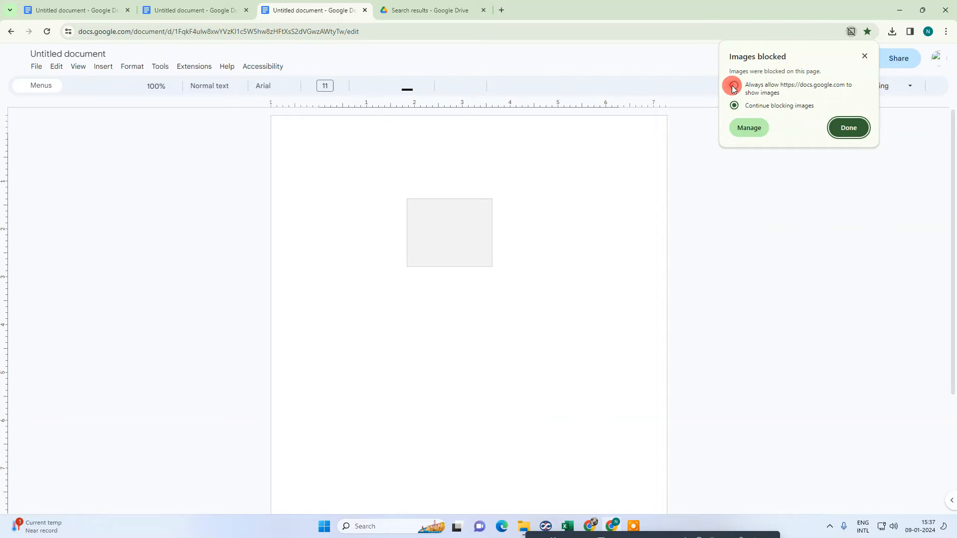
{"action": "left_click", "coordinate": [734, 85]}
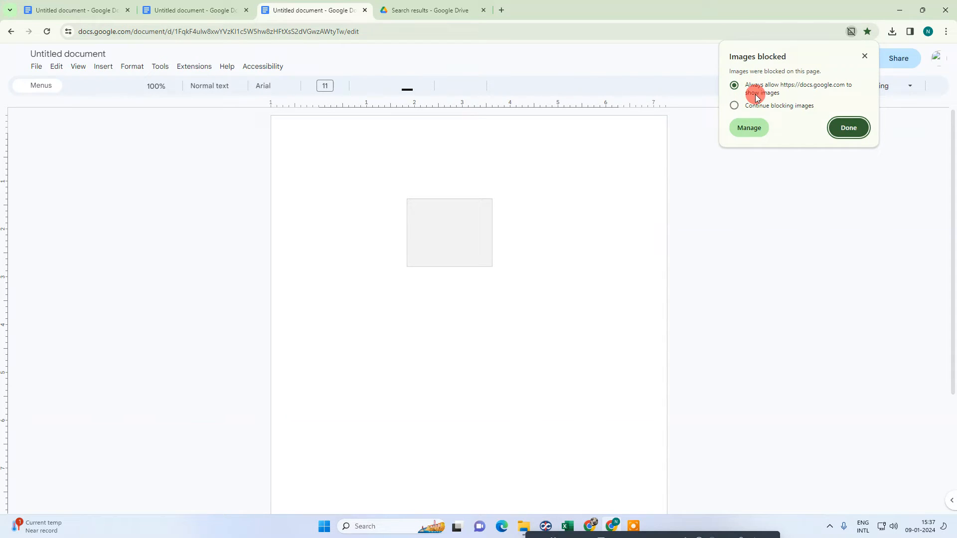
{"action": "left_click", "coordinate": [847, 127]}
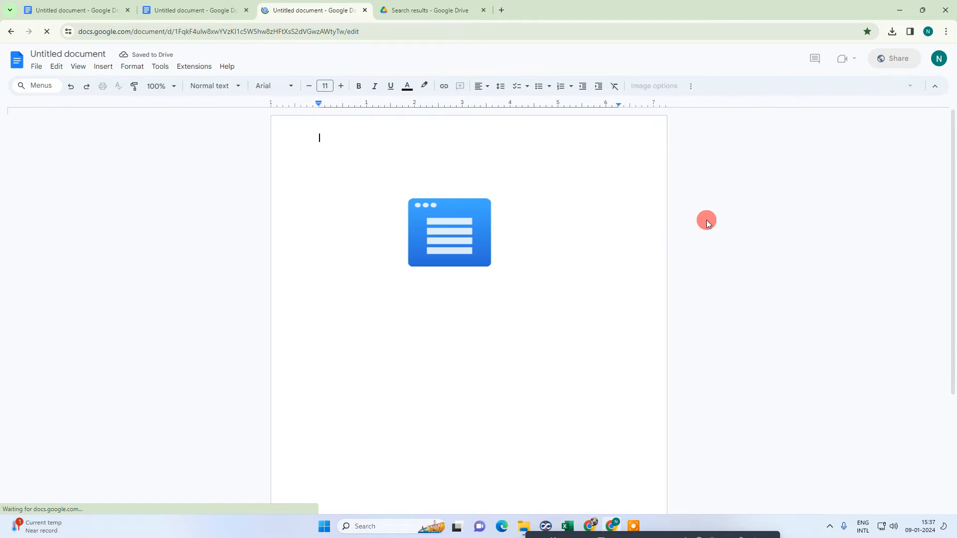
{"action": "left_click", "coordinate": [448, 232]}
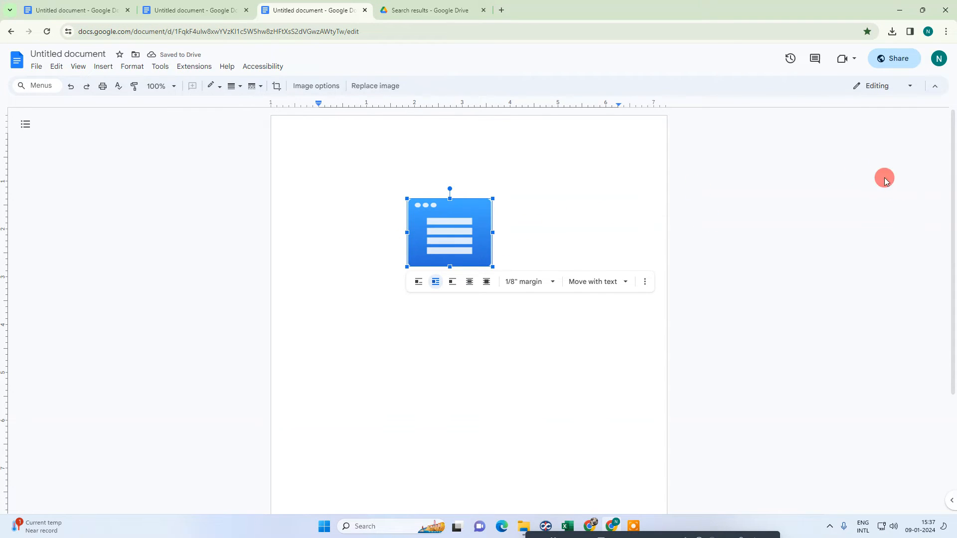
{"action": "mouse_move", "coordinate": [431, 10]}
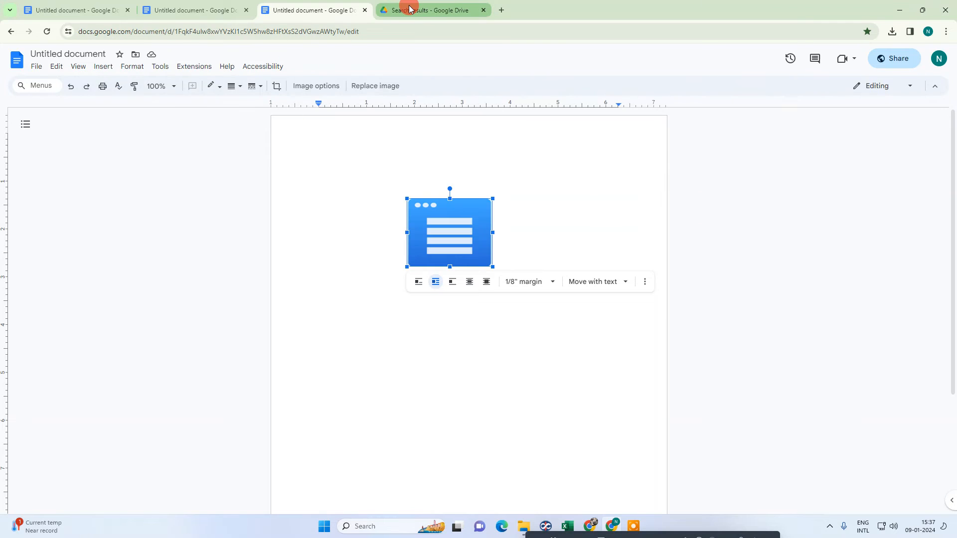
In the Drive search results, download the selected Jan 8 Untitled document as Word
{"action": "left_click", "coordinate": [431, 10]}
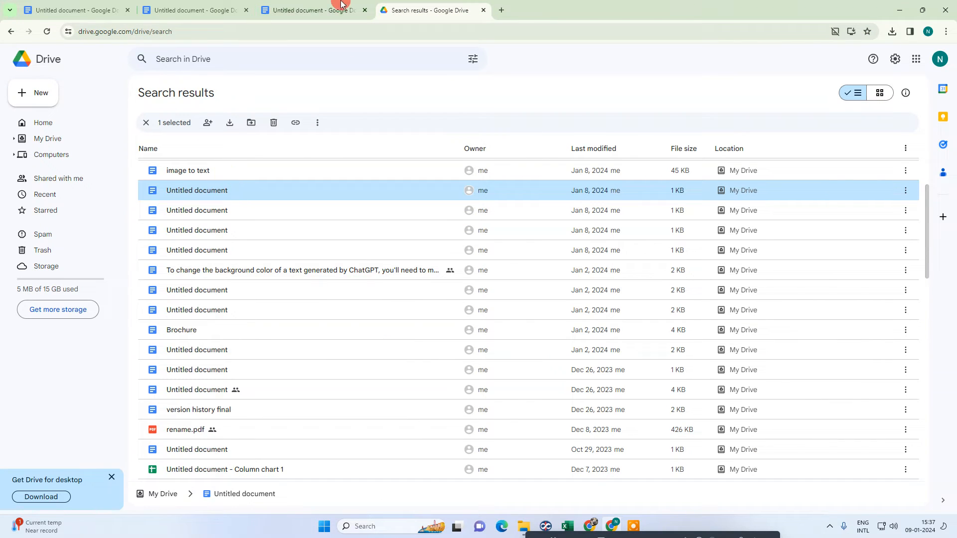
{"action": "mouse_move", "coordinate": [330, 248]}
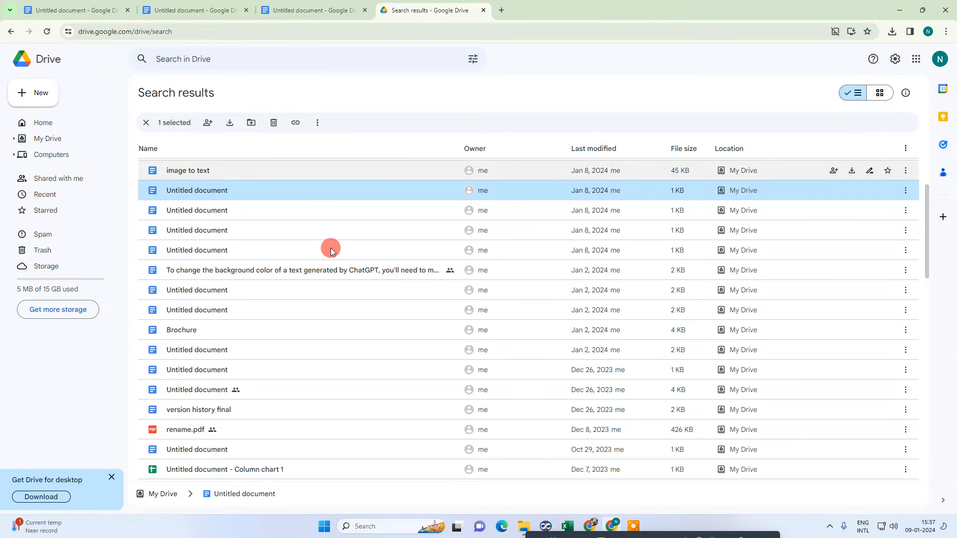
{"action": "left_click", "coordinate": [313, 10]}
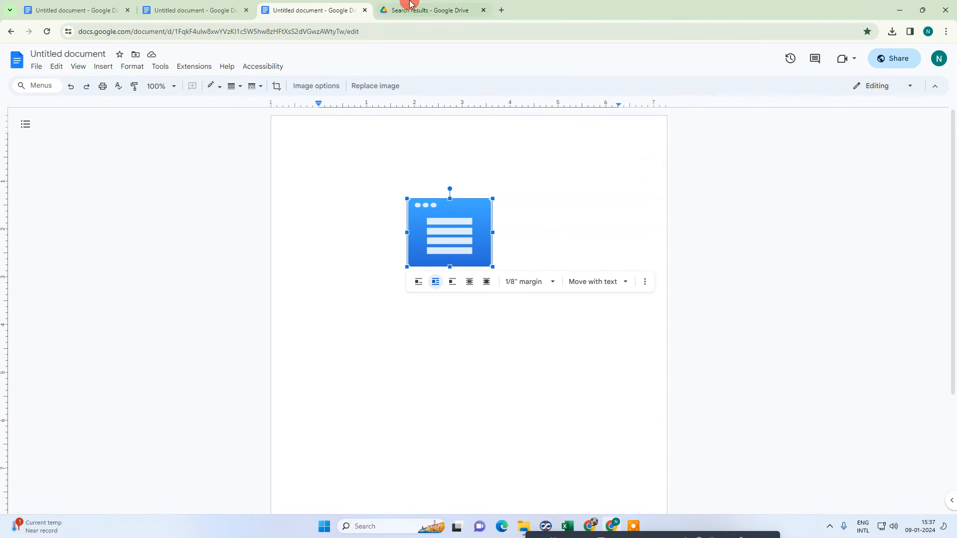
{"action": "left_click", "coordinate": [431, 10]}
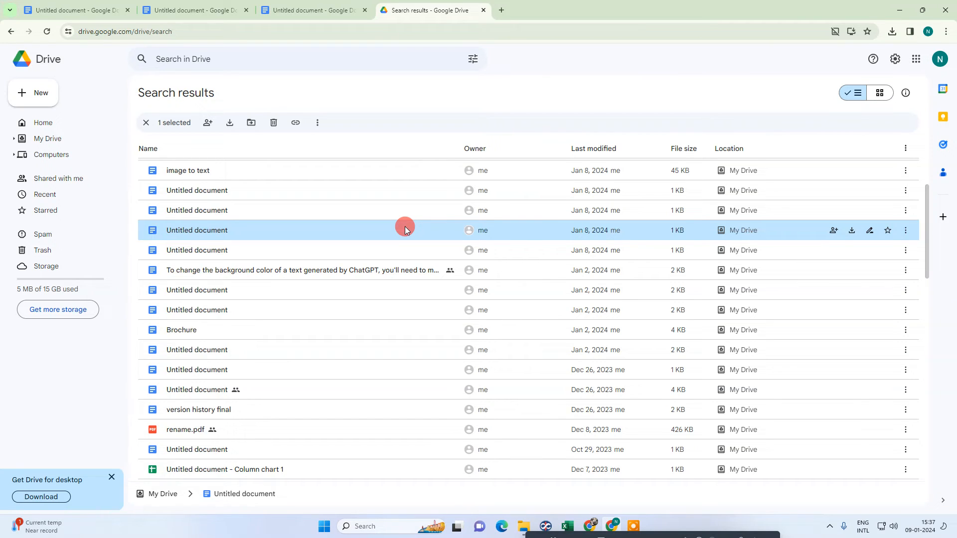
{"action": "mouse_move", "coordinate": [853, 231]}
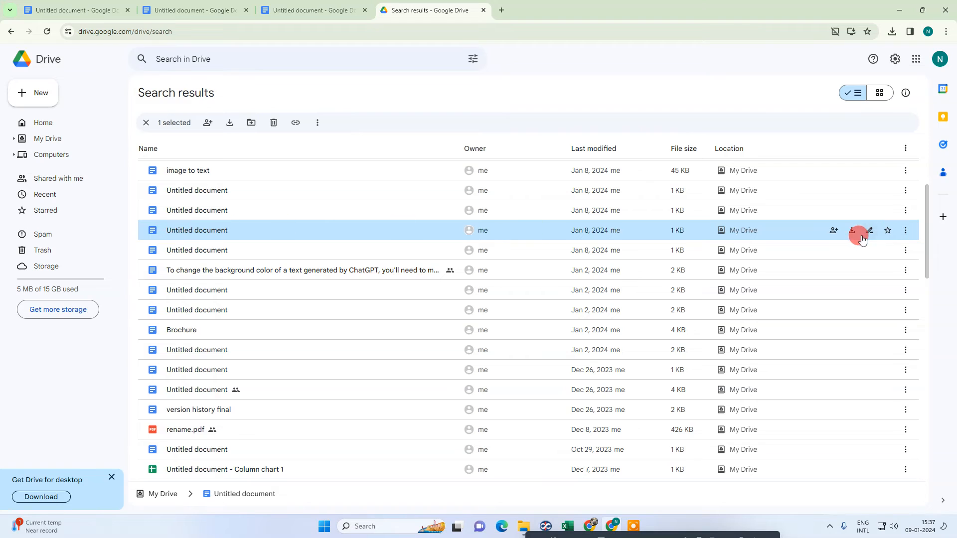
{"action": "left_click", "coordinate": [851, 230]}
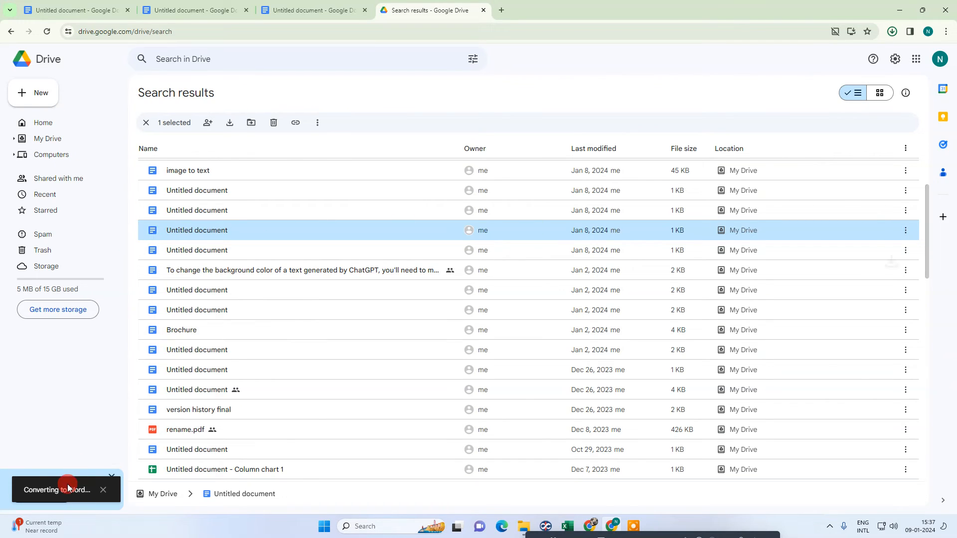
Show Chrome's recent downloads listing the finished Untitled document.docx
{"action": "left_click", "coordinate": [891, 31]}
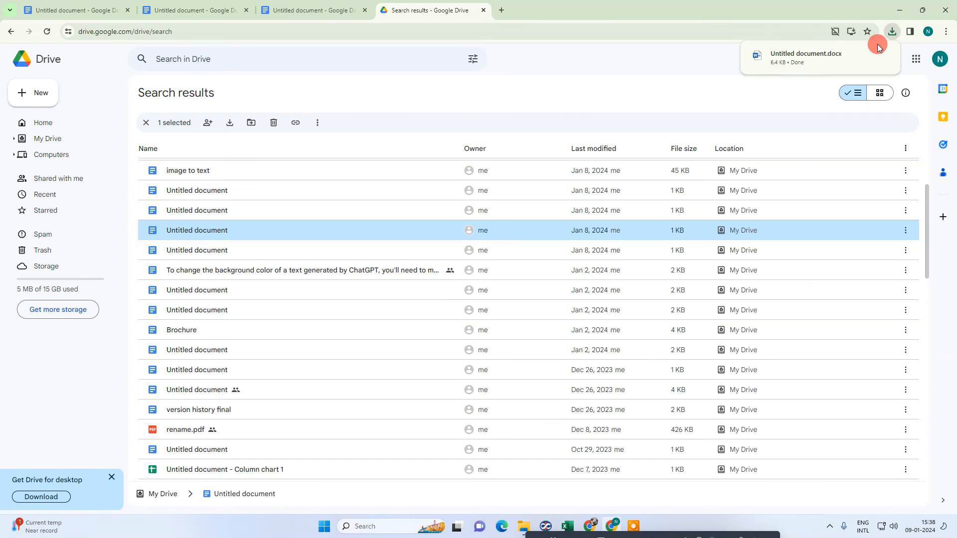
{"action": "mouse_move", "coordinate": [866, 57]}
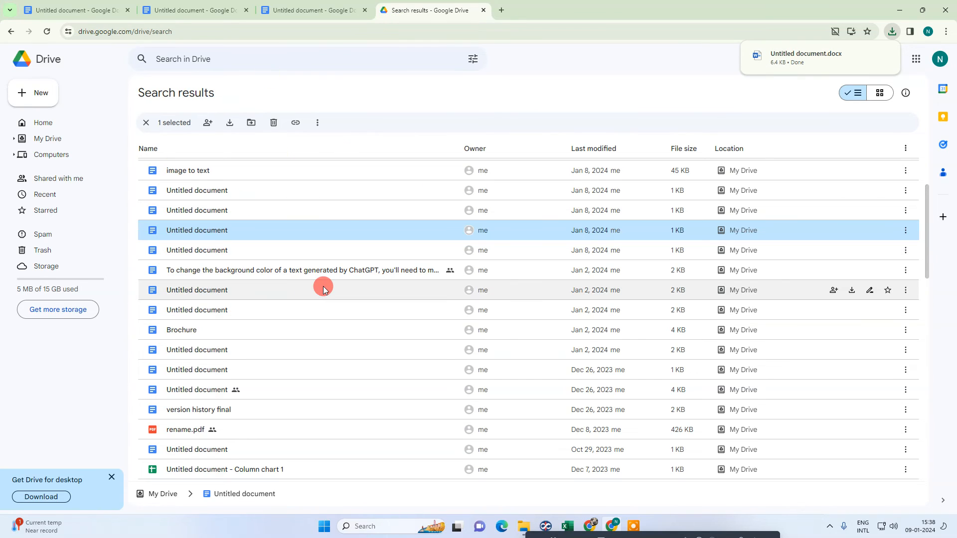
{"action": "mouse_move", "coordinate": [318, 231]}
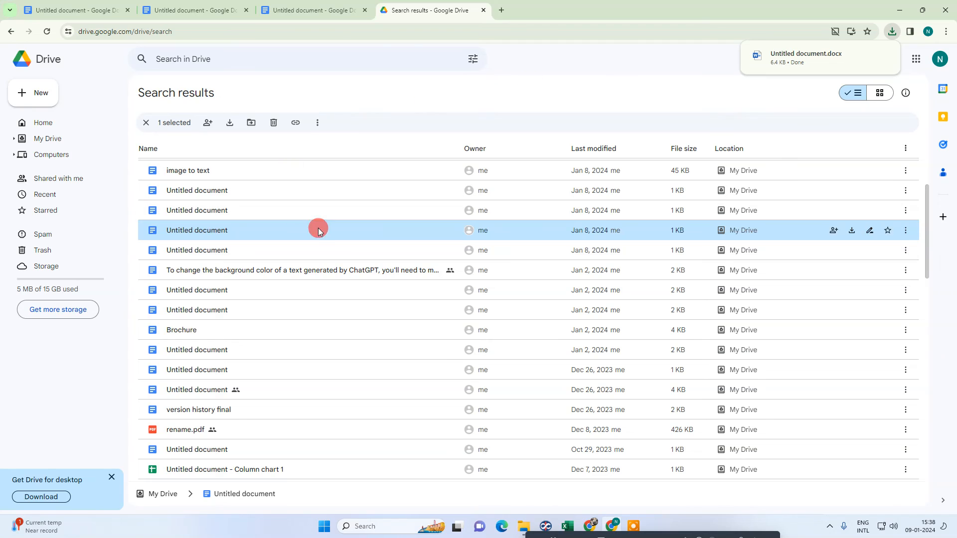
{"action": "mouse_move", "coordinate": [306, 236]}
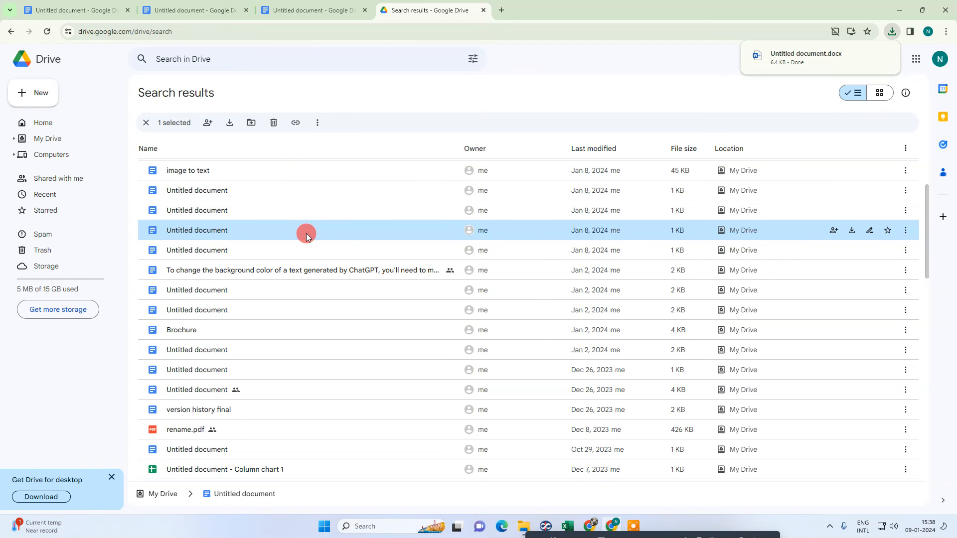
{"action": "mouse_move", "coordinate": [253, 235]}
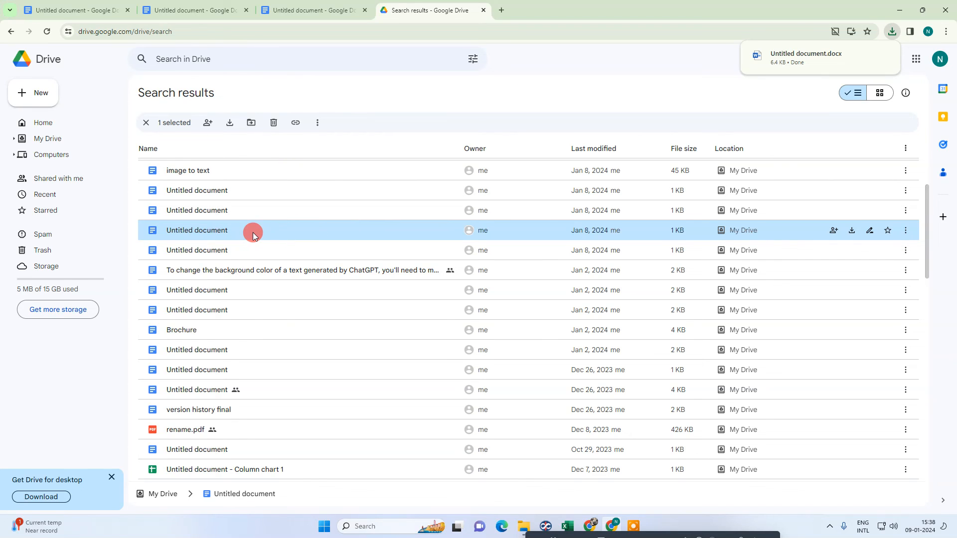
{"action": "mouse_move", "coordinate": [792, 50]}
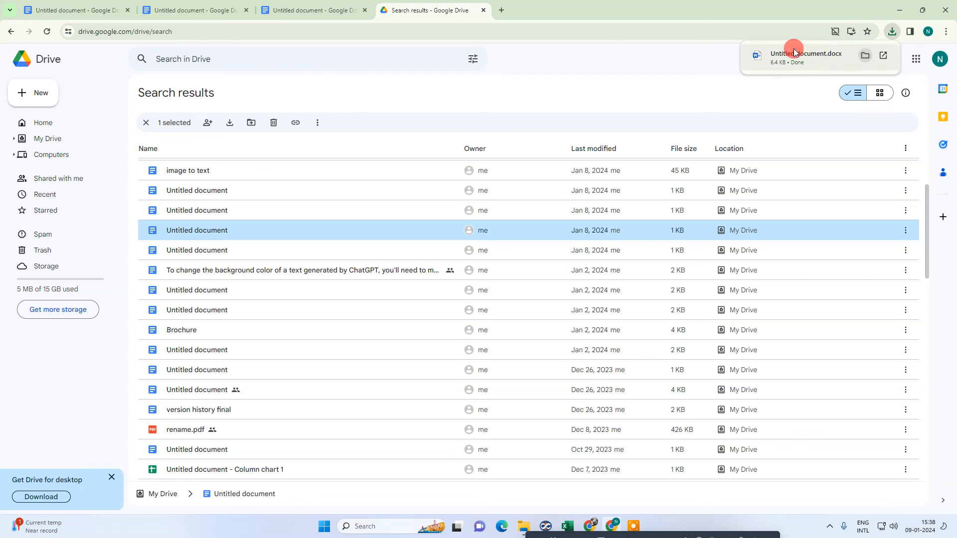